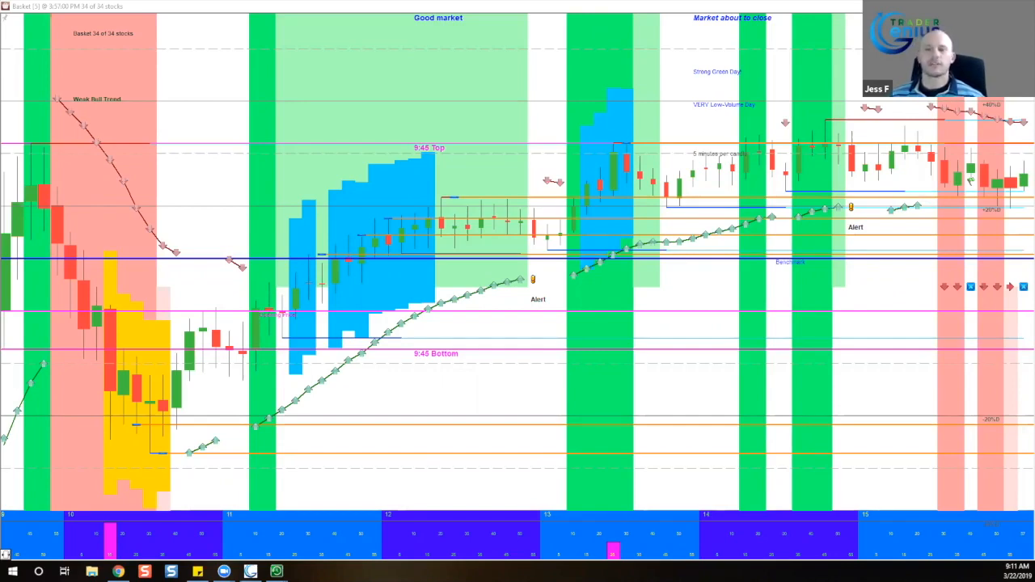
{"action": "mouse_move", "coordinate": [131, 269]}
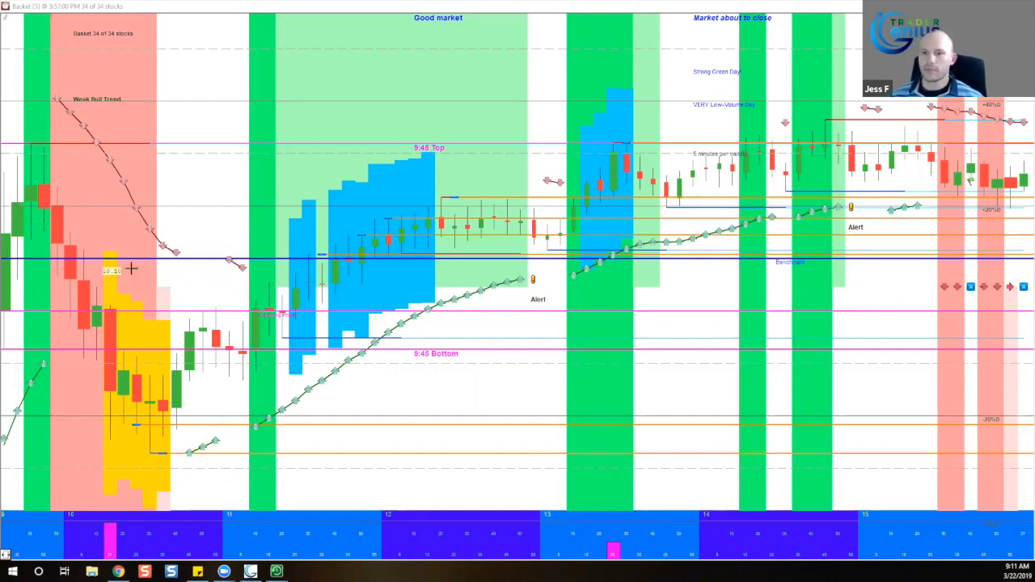
{"action": "mouse_move", "coordinate": [15, 280]}
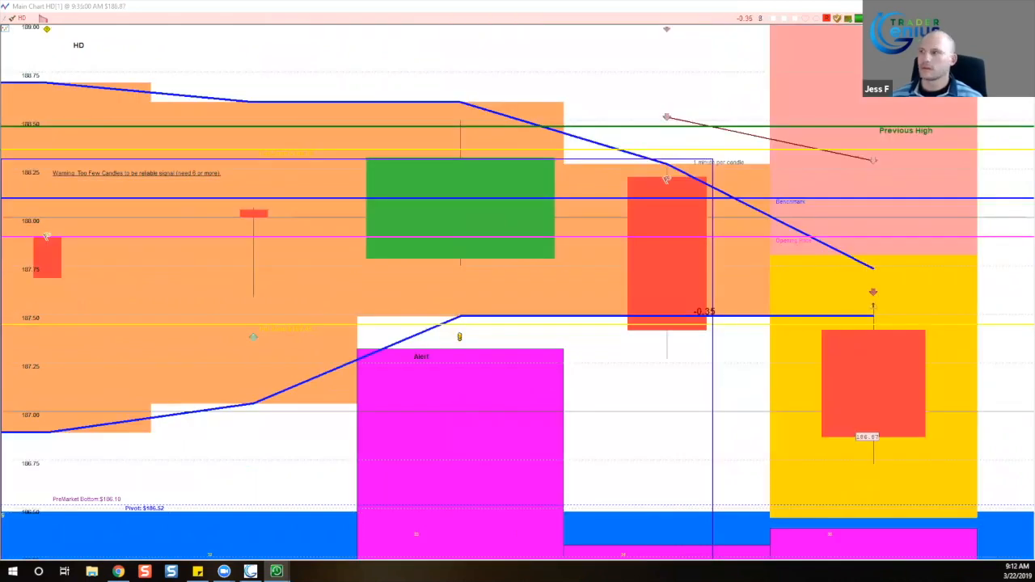
{"action": "mouse_move", "coordinate": [533, 293]}
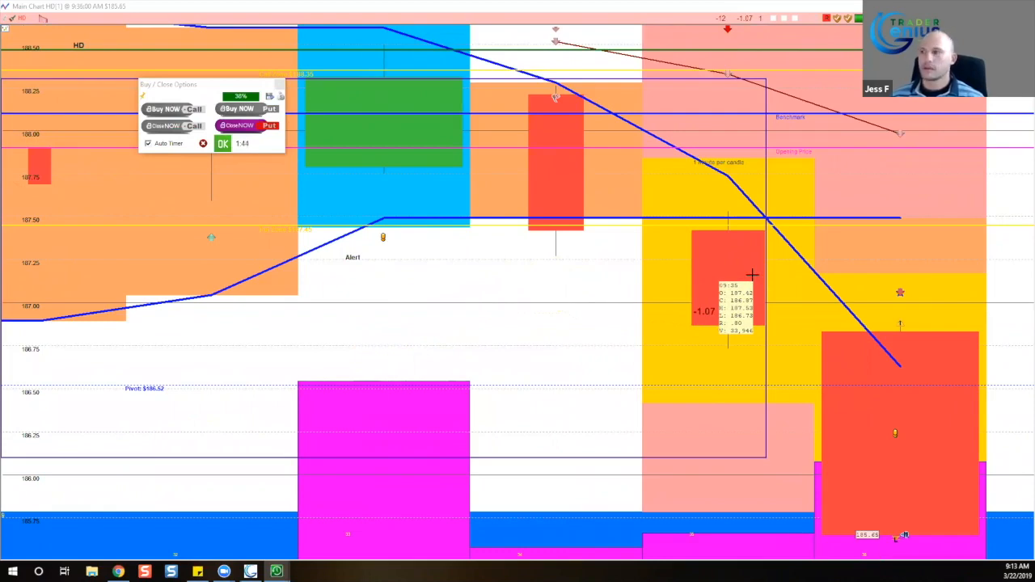
{"action": "mouse_move", "coordinate": [701, 259]}
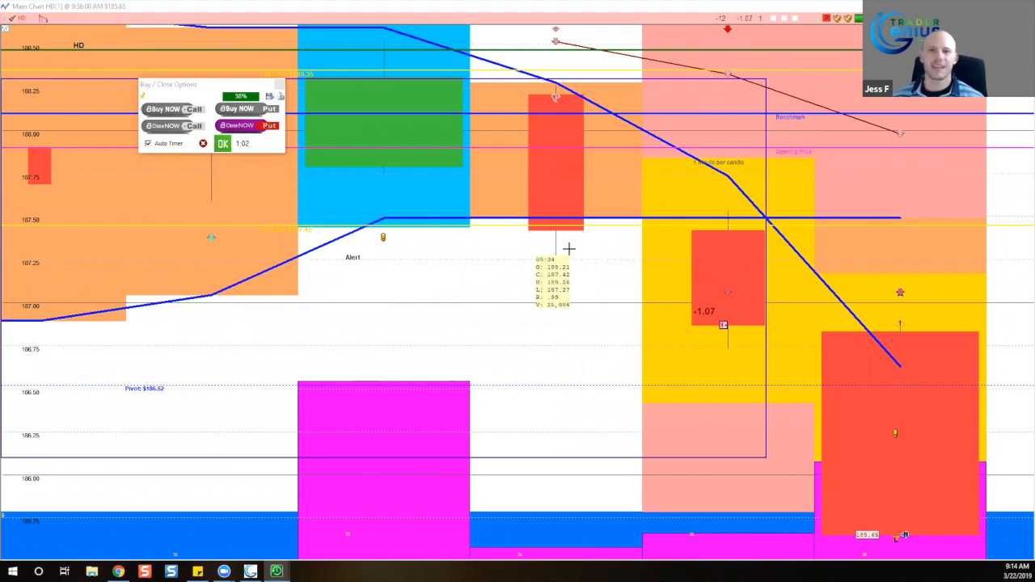
{"action": "mouse_move", "coordinate": [653, 330]}
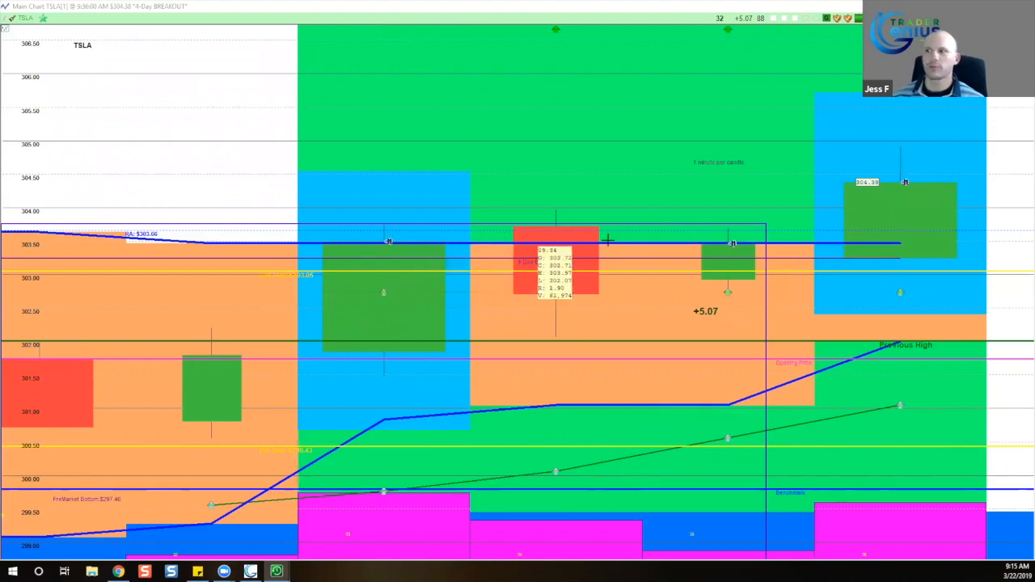
{"action": "mouse_move", "coordinate": [732, 241]}
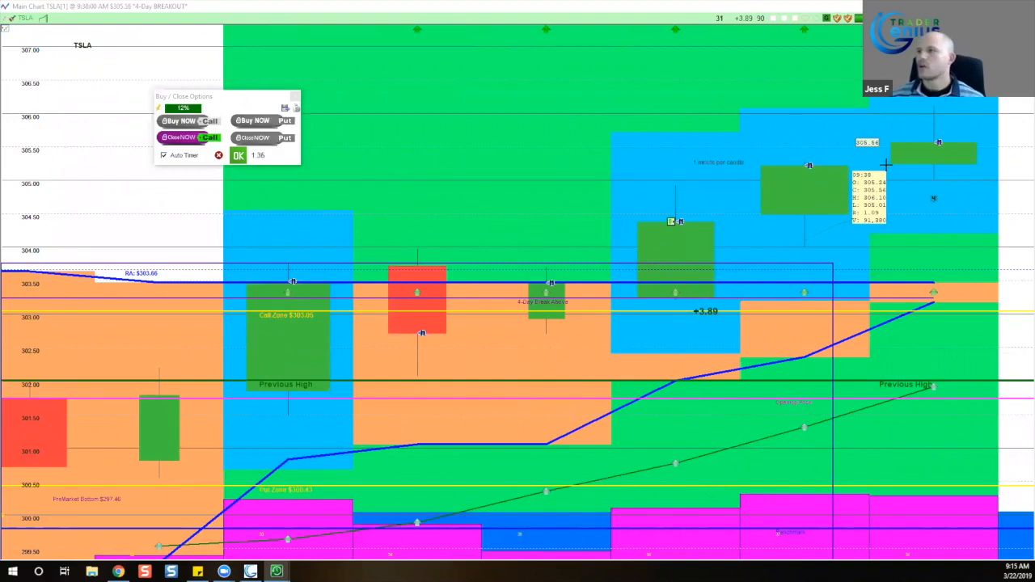
{"action": "mouse_move", "coordinate": [780, 255]}
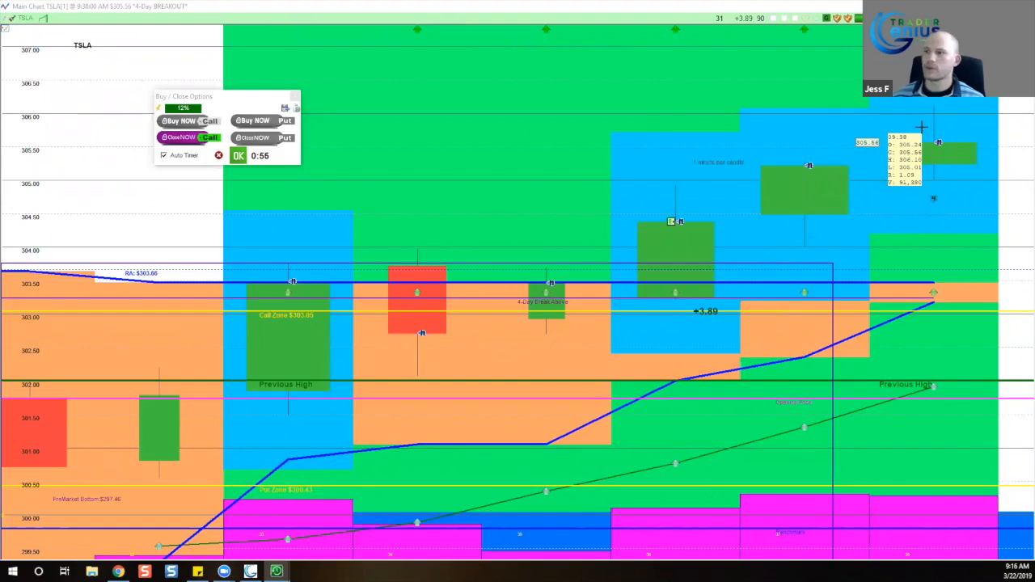
{"action": "mouse_move", "coordinate": [383, 377]}
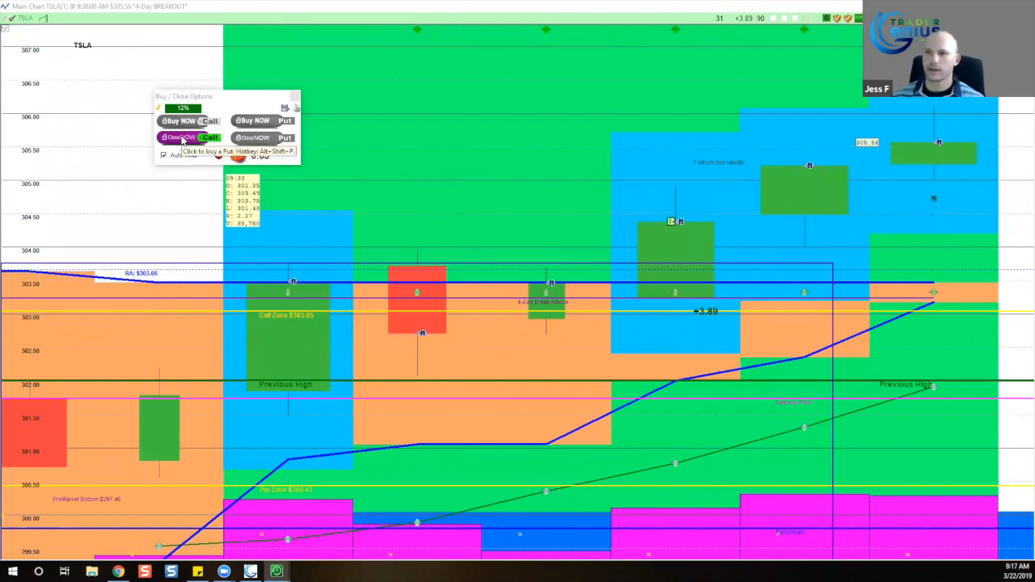
- Close the TSLA call position while the one-minute replay runs to 9:43 AM
{"action": "left_click", "coordinate": [179, 137]}
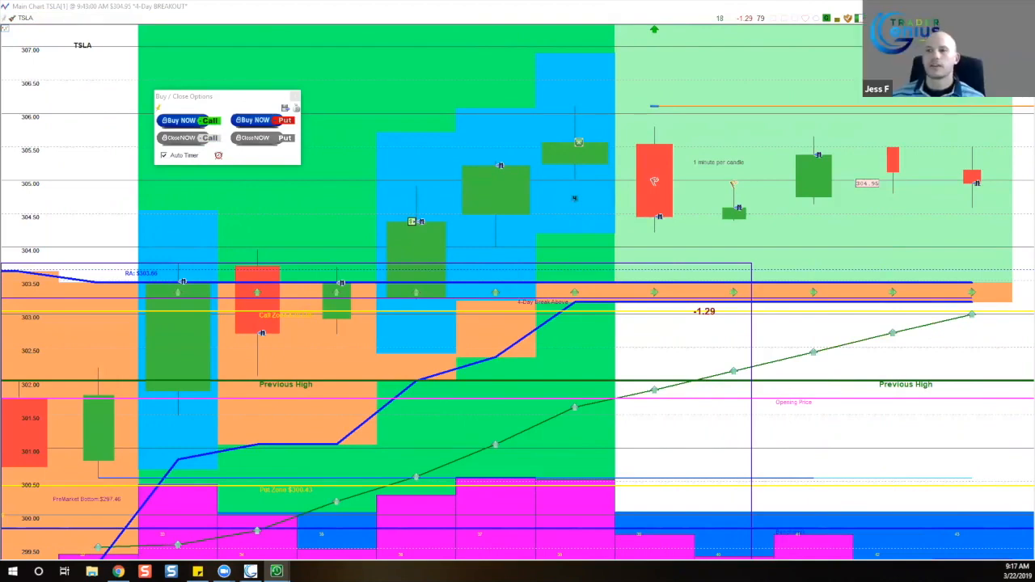
{"action": "mouse_move", "coordinate": [657, 209]}
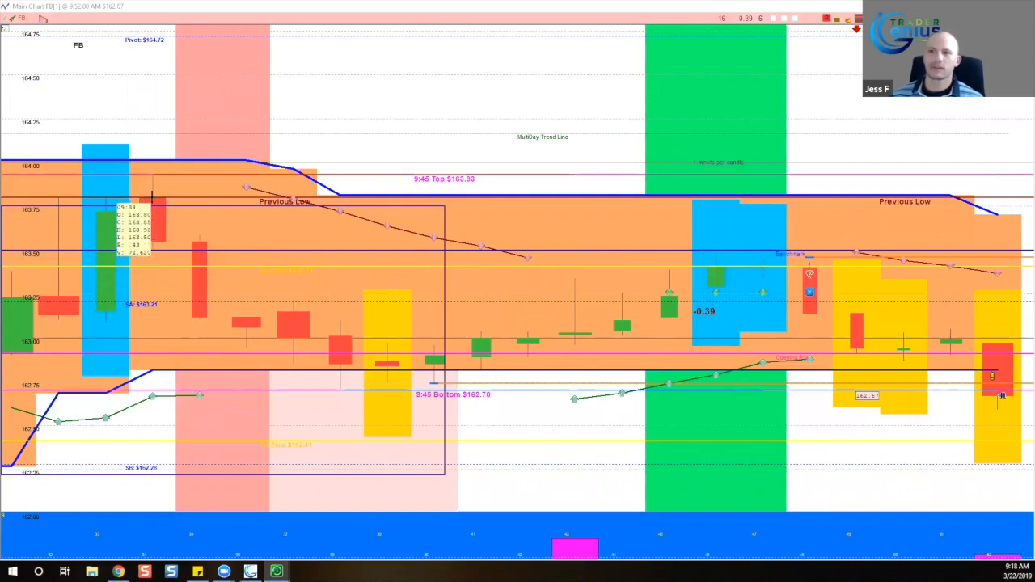
{"action": "mouse_move", "coordinate": [594, 311]}
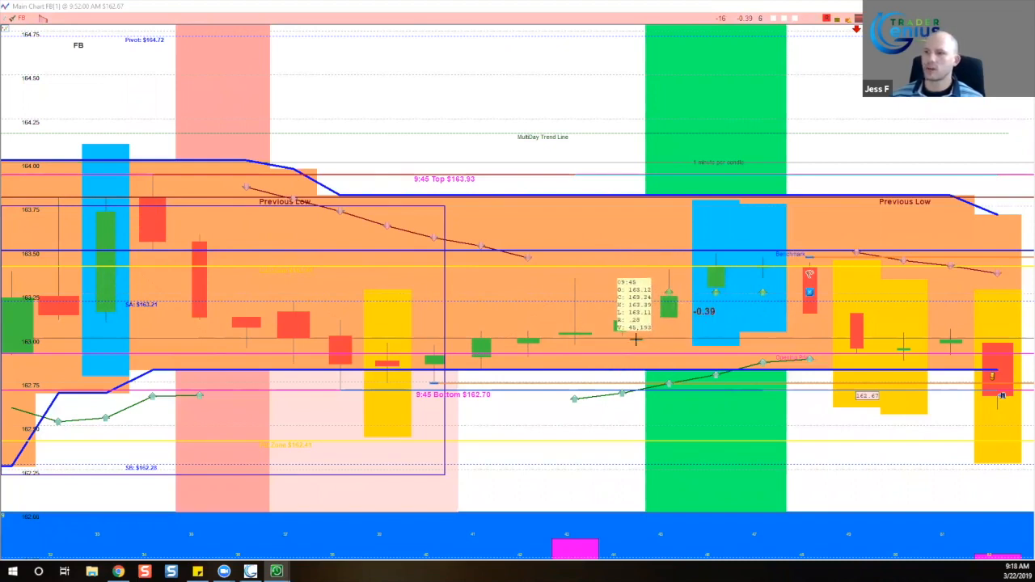
{"action": "mouse_move", "coordinate": [348, 259]}
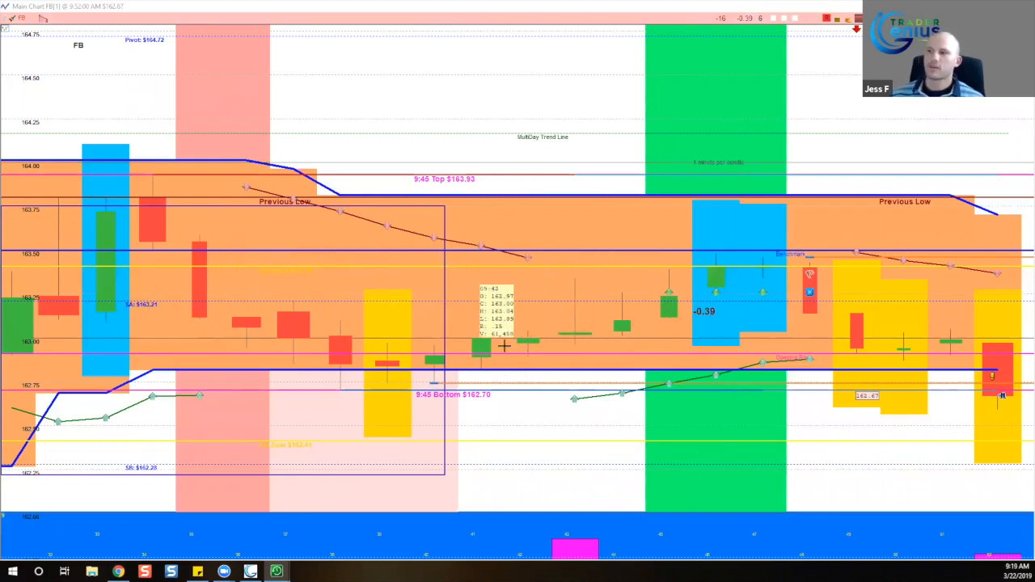
{"action": "mouse_move", "coordinate": [653, 322]}
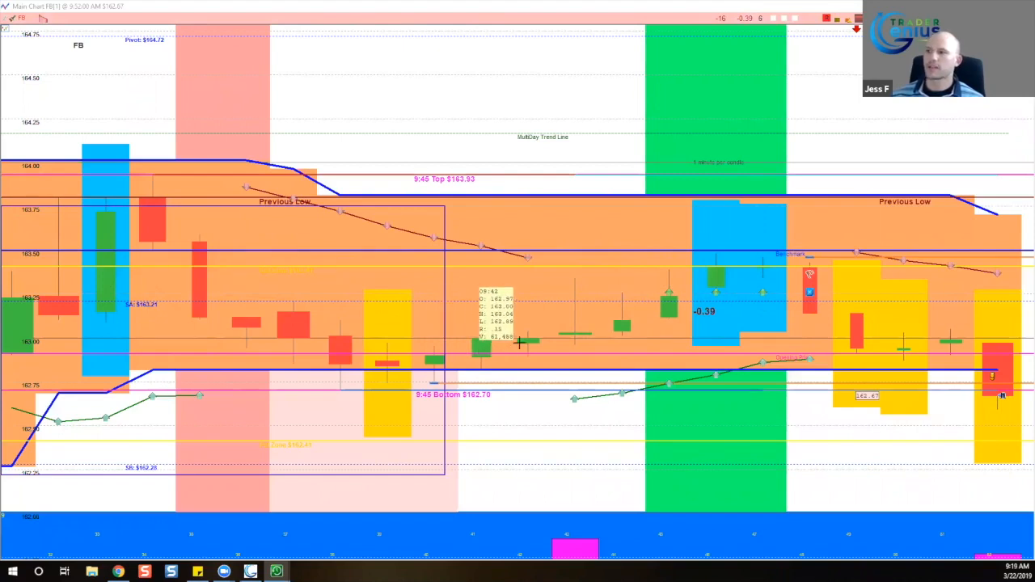
{"action": "mouse_move", "coordinate": [223, 275]}
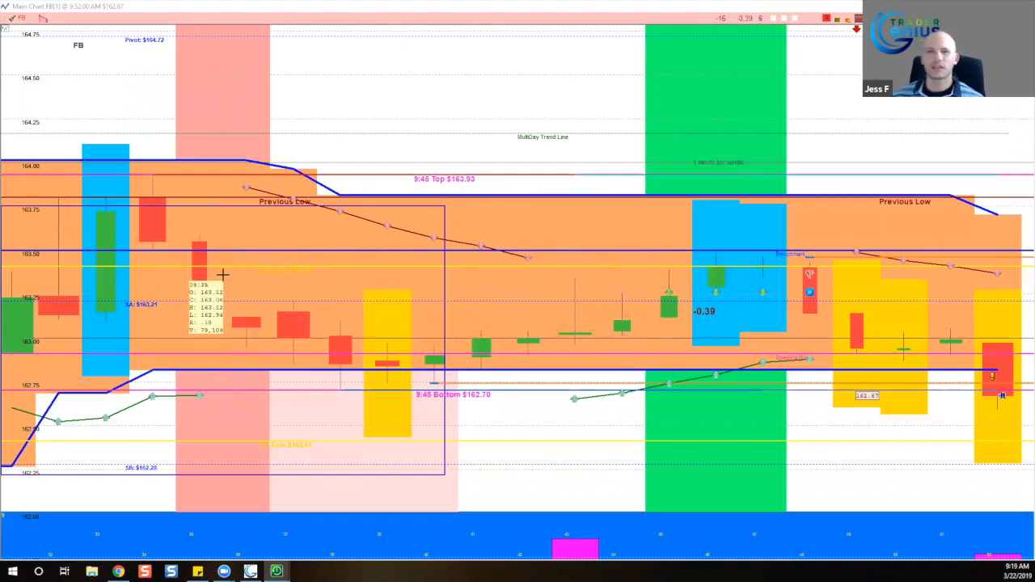
{"action": "mouse_move", "coordinate": [295, 336]}
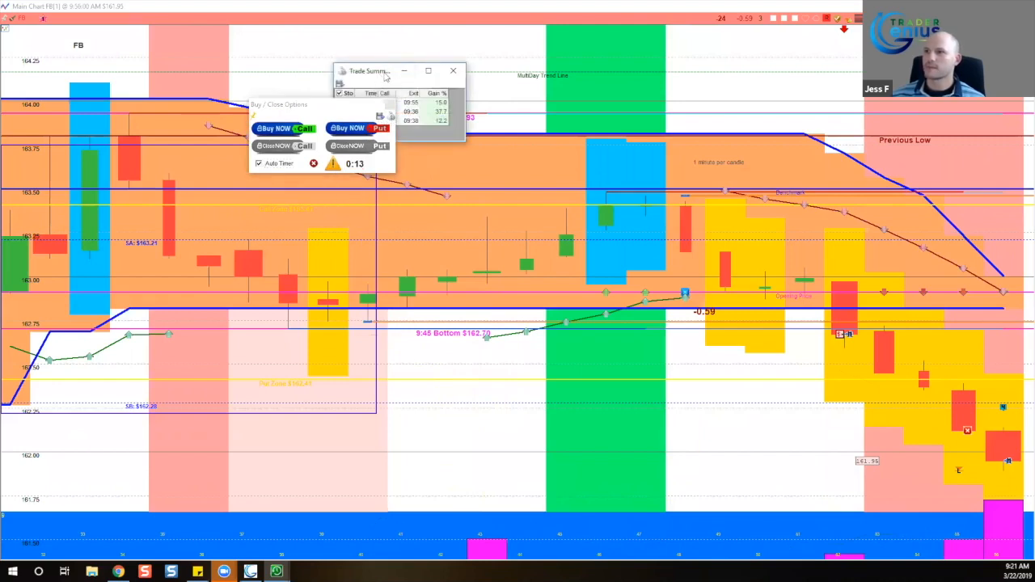
- Drag the Trade Summary window aside so the FB, HD and TSLA trades are fully visible
{"action": "left_click_drag", "start_coordinate": [366, 71], "coordinate": [465, 107]}
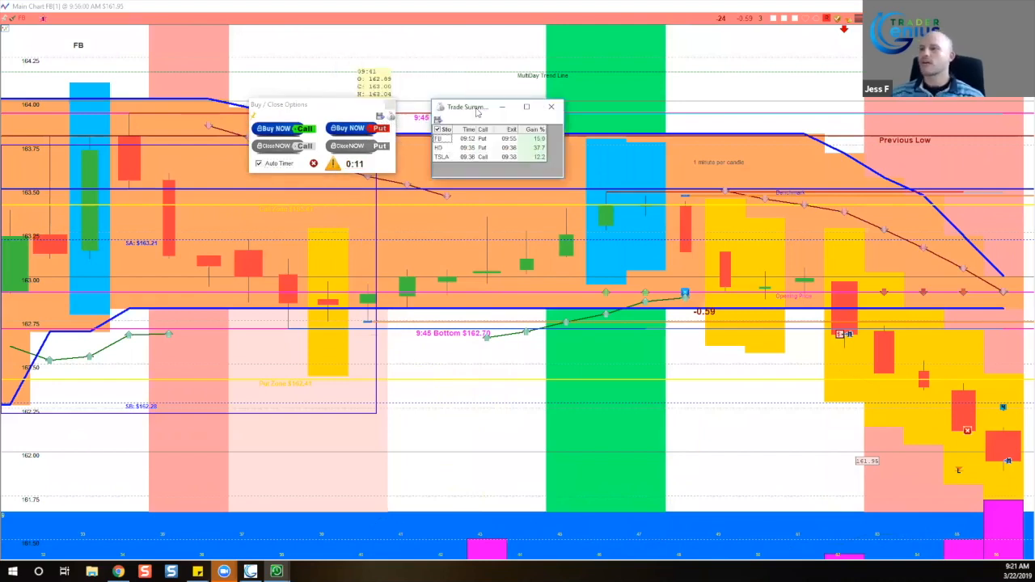